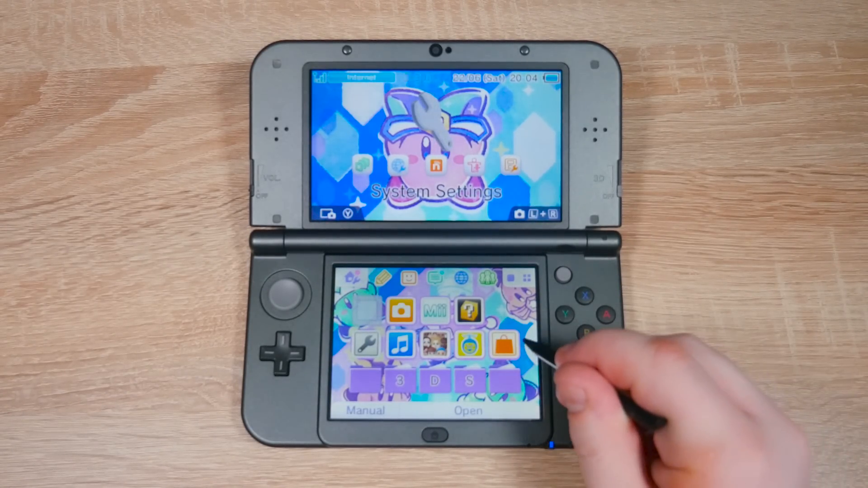
Launch the Nintendo eShop and reach its storefront showing a £0.00 balance.
left_click(502, 343)
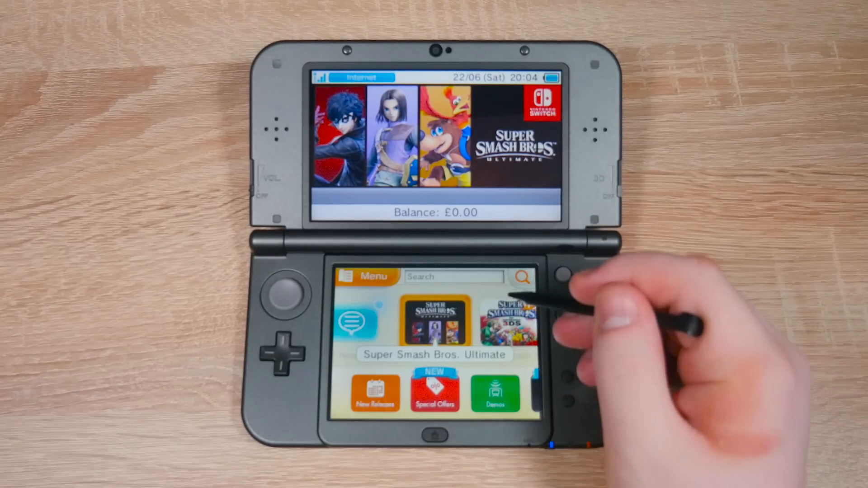
Search the eShop for 'sub wars' and download the free Steel Diver: Sub Wars.
left_click(454, 277)
type("sub wars")
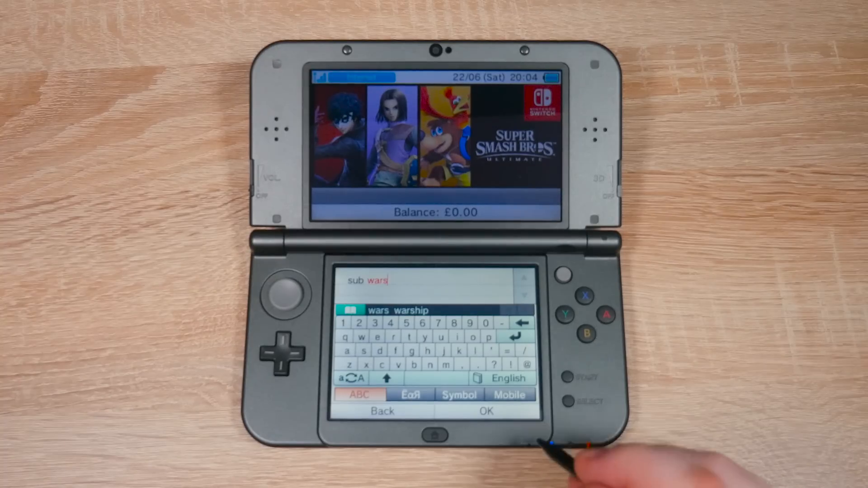
left_click(486, 411)
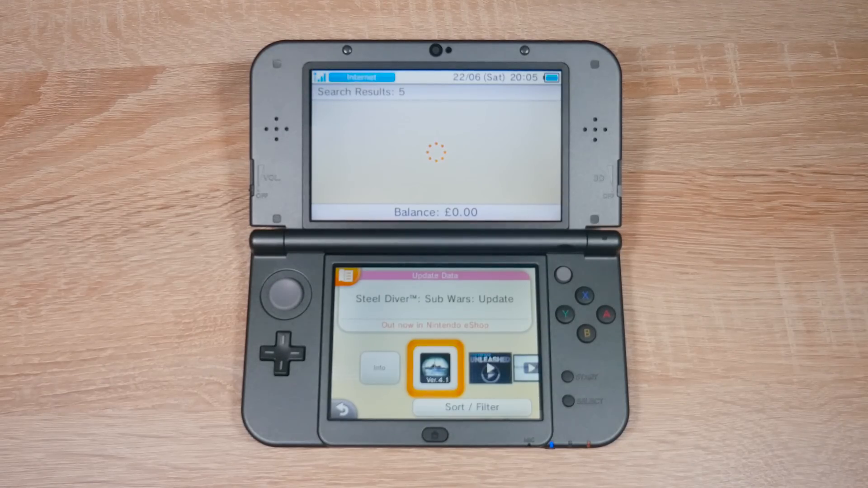
left_click(436, 368)
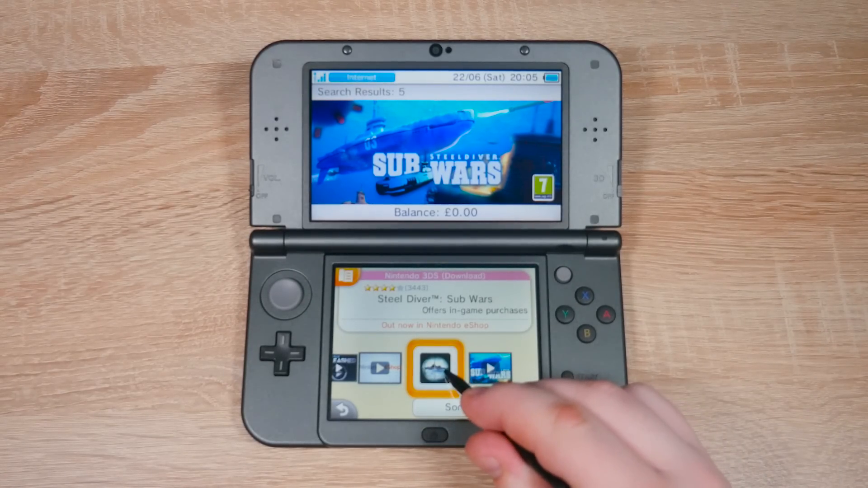
left_click(436, 367)
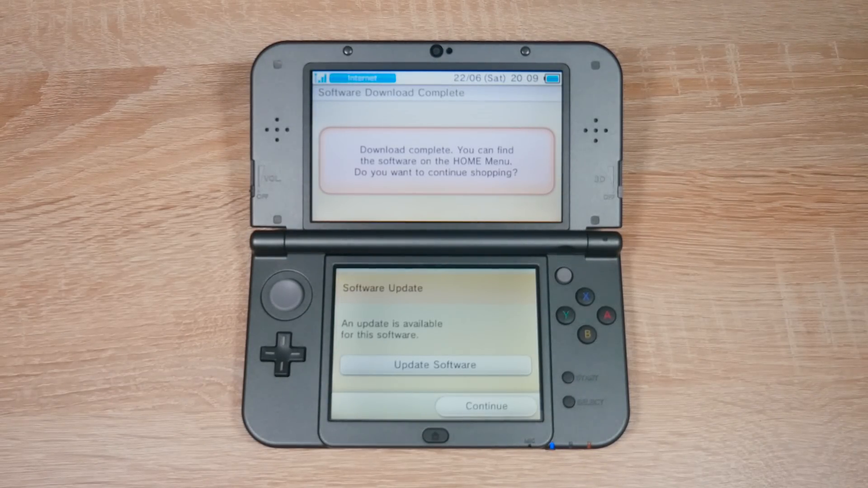
Skip the software update, unwrap the Steel Diver: Sub Wars gift and launch it.
left_click(485, 406)
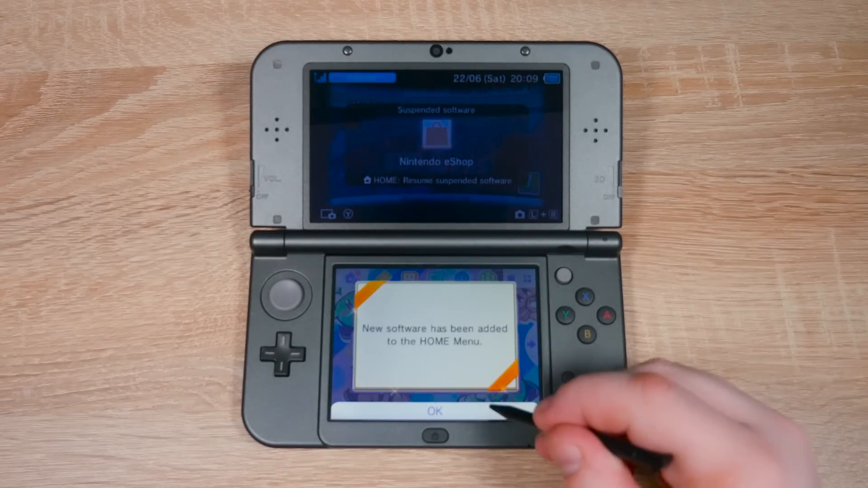
left_click(435, 411)
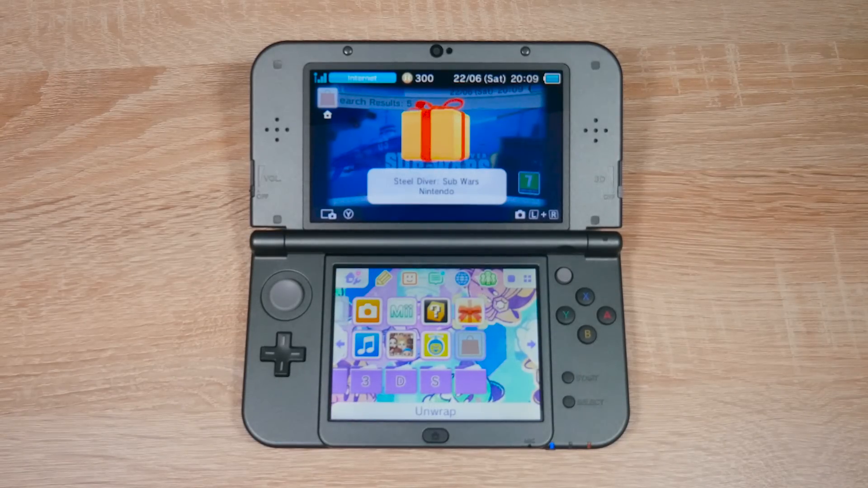
left_click(435, 411)
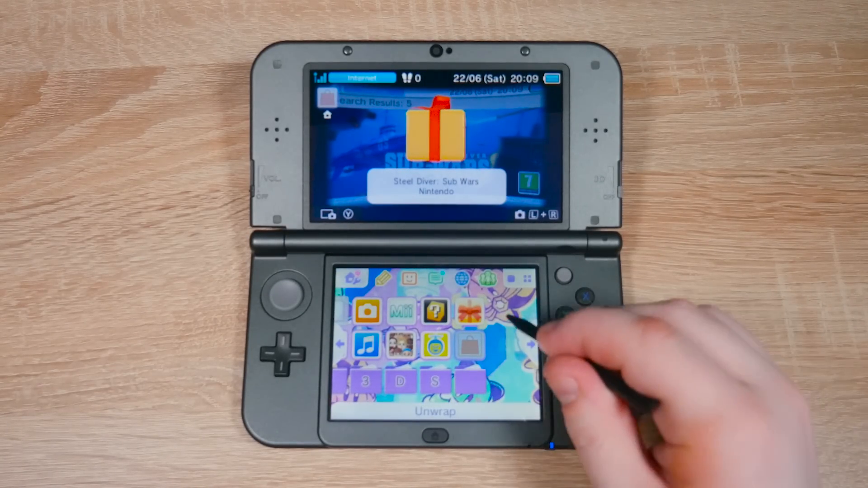
left_click(469, 311)
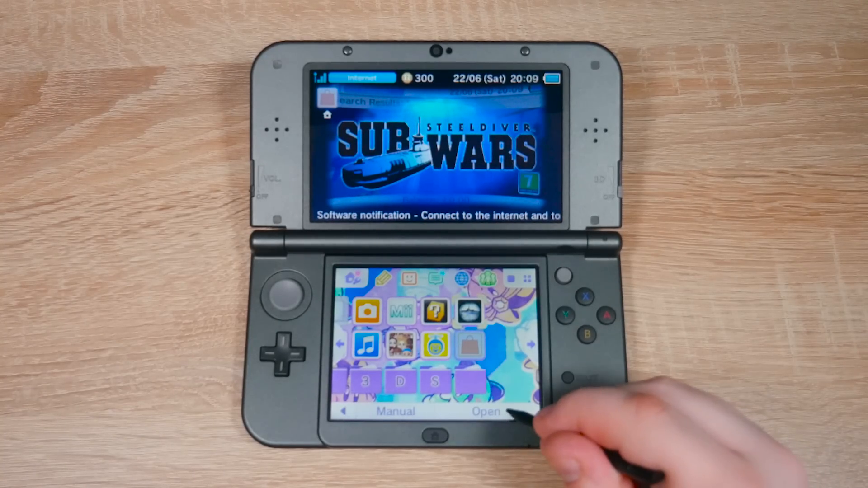
left_click(486, 411)
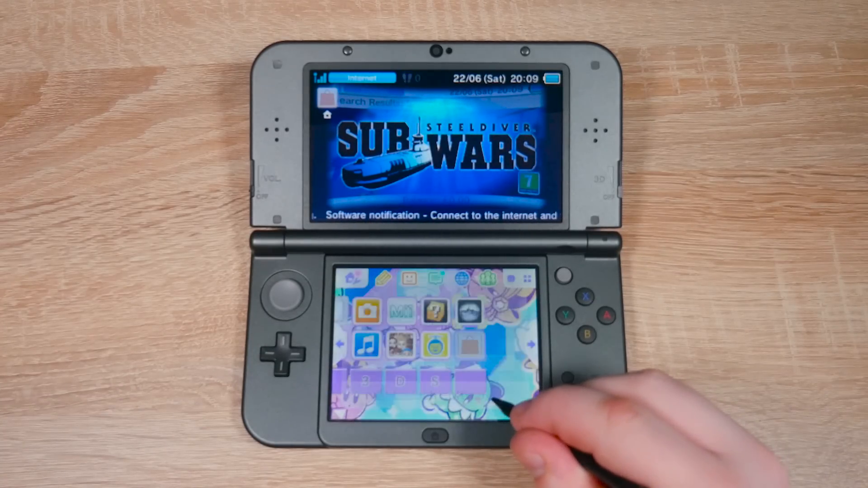
left_click(468, 348)
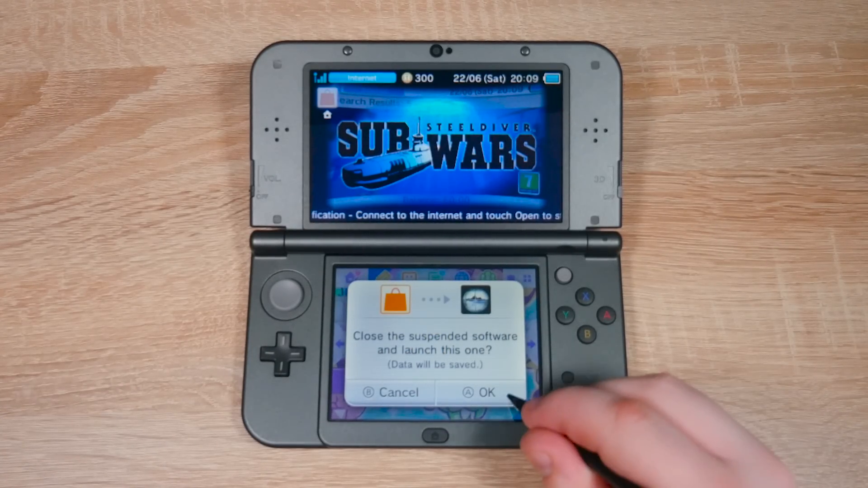
Close the suspended eShop, start Steel Diver: Sub Wars and confirm a Mii.
left_click(485, 391)
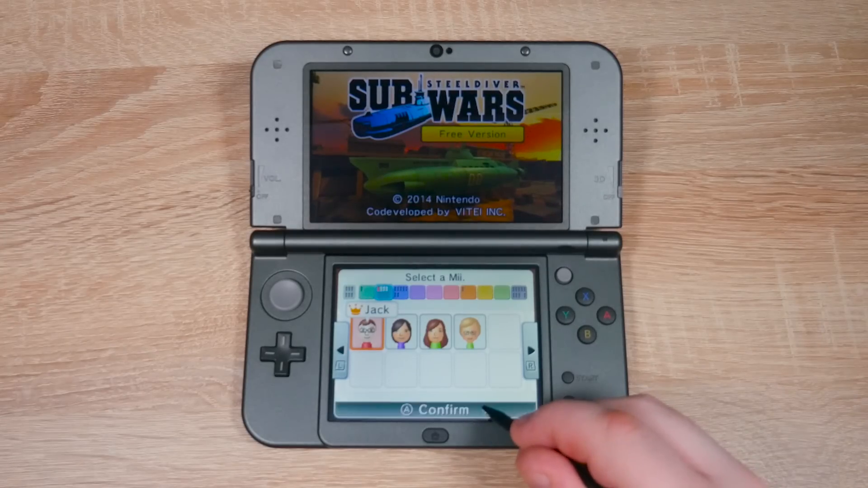
left_click(436, 410)
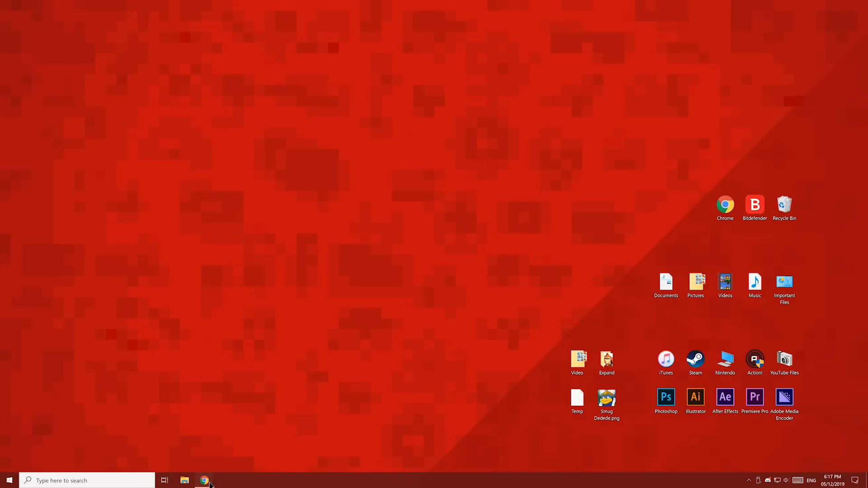
Browse to the 3ds tutorial's releases page and save boot.3dsx to the desktop.
left_click(205, 480)
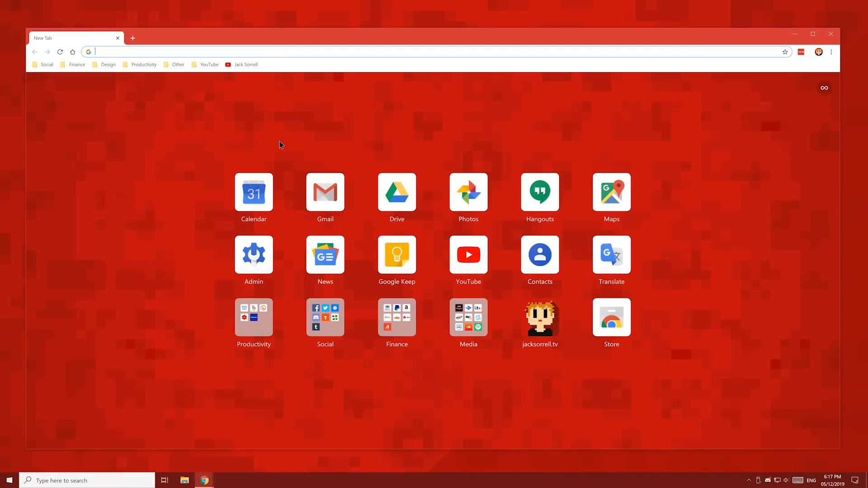
type("3ds.con")
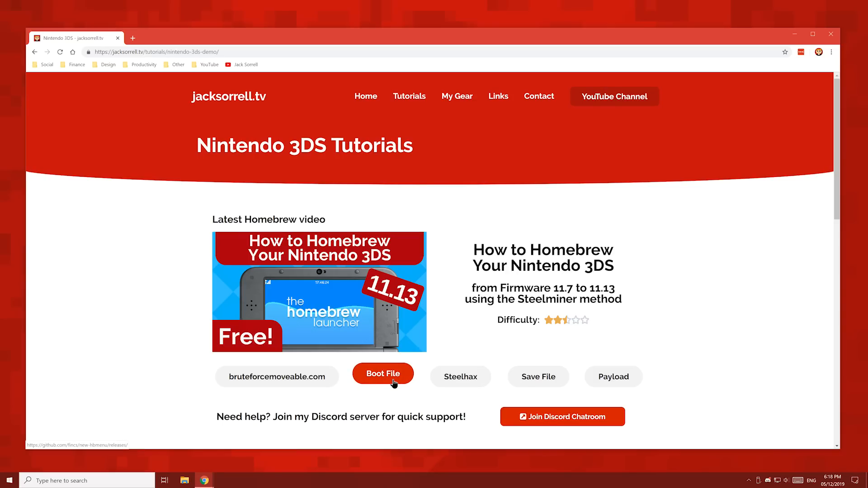
left_click(382, 377)
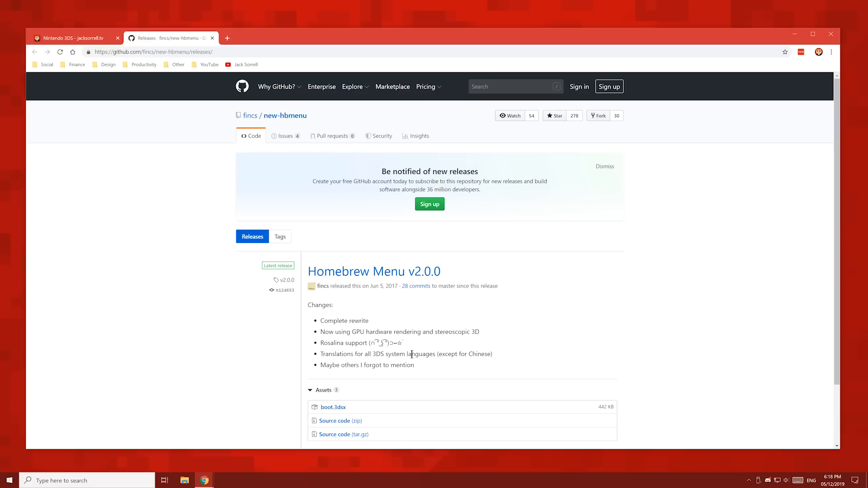
scroll("down", 3)
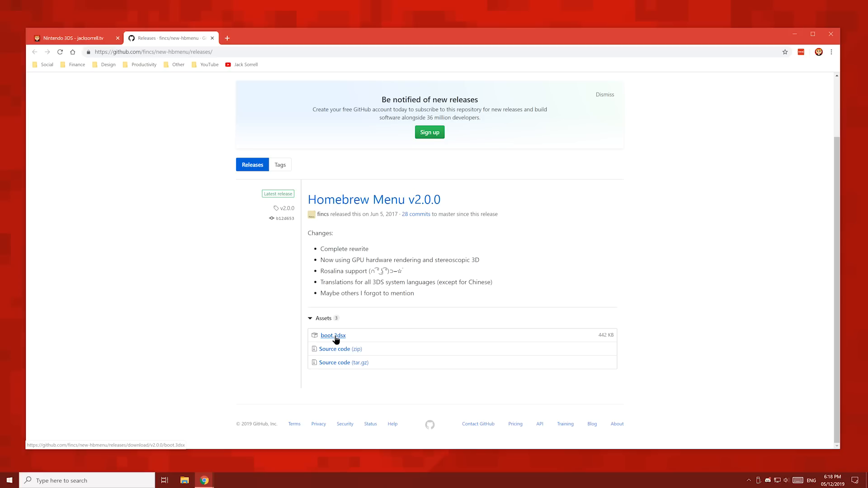
left_click(333, 335)
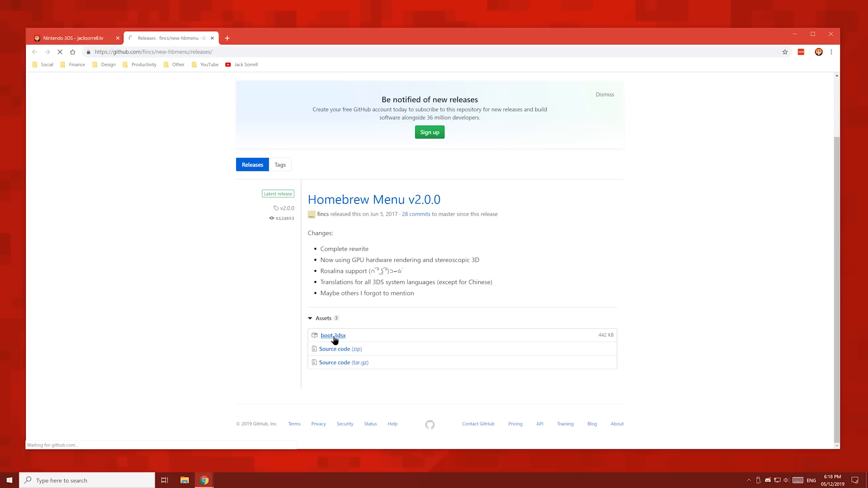
left_click(333, 335)
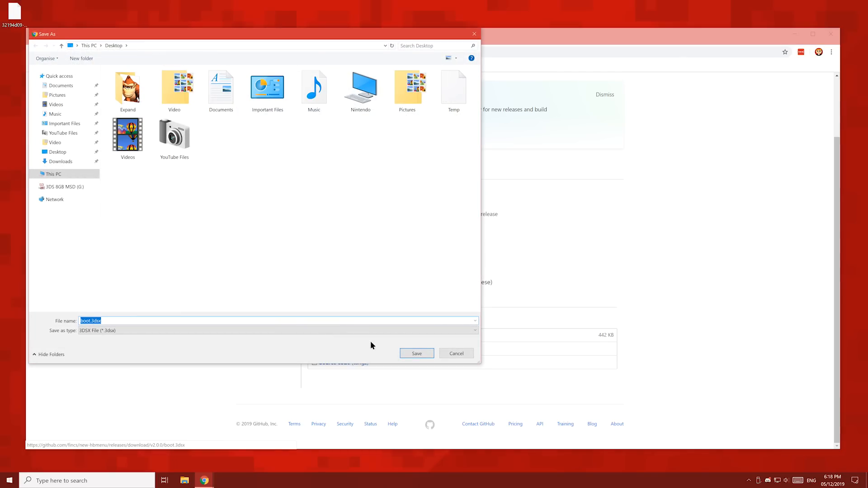
left_click(417, 353)
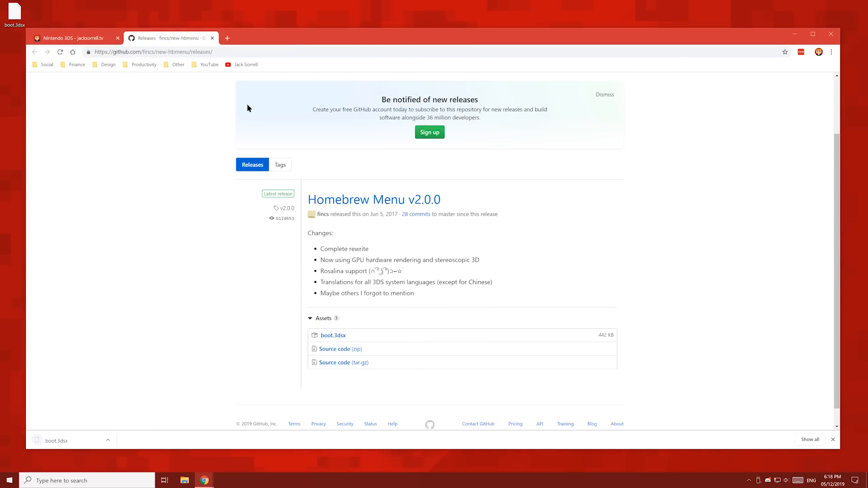
Download steelhax-installer.rar from the Steelhax page to the desktop.
left_click(212, 38)
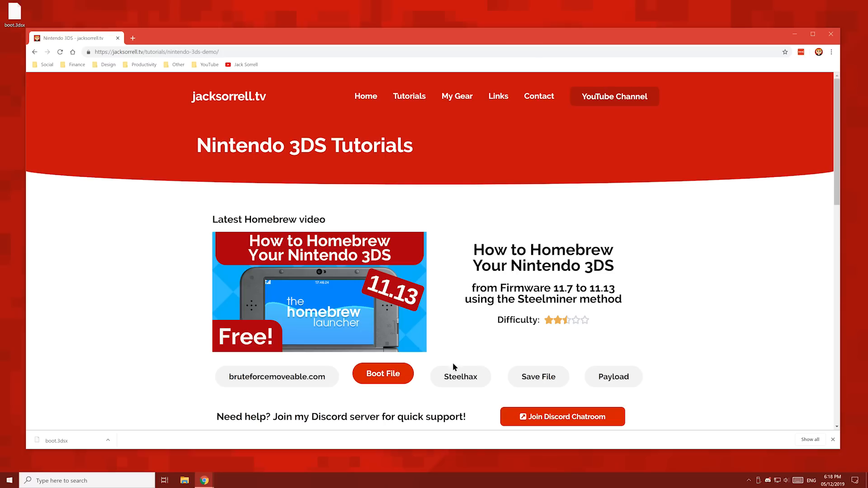
left_click(461, 377)
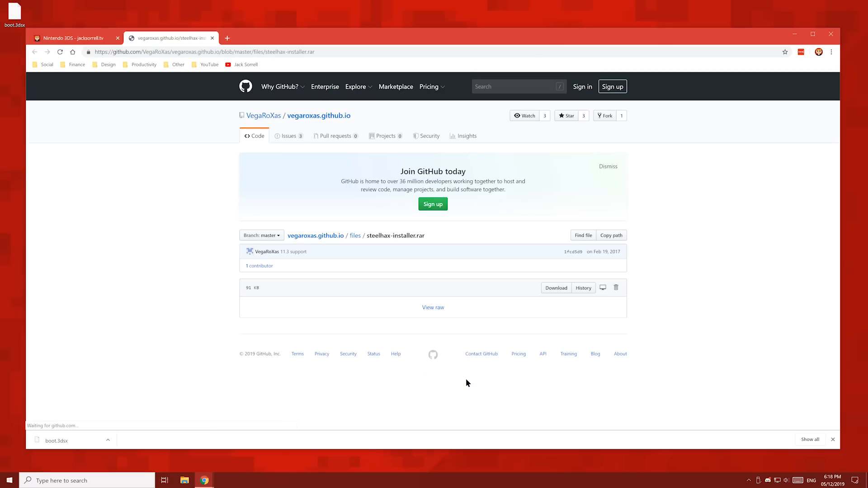
mouse_move(556, 287)
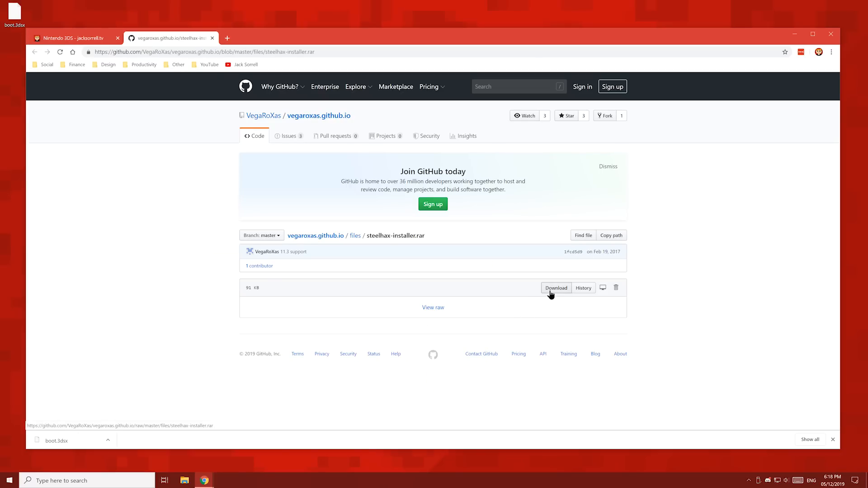
left_click(555, 288)
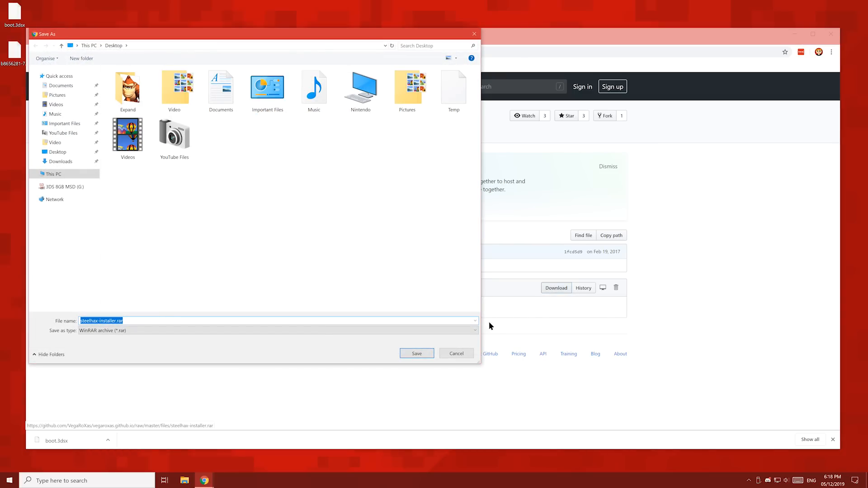
left_click(416, 353)
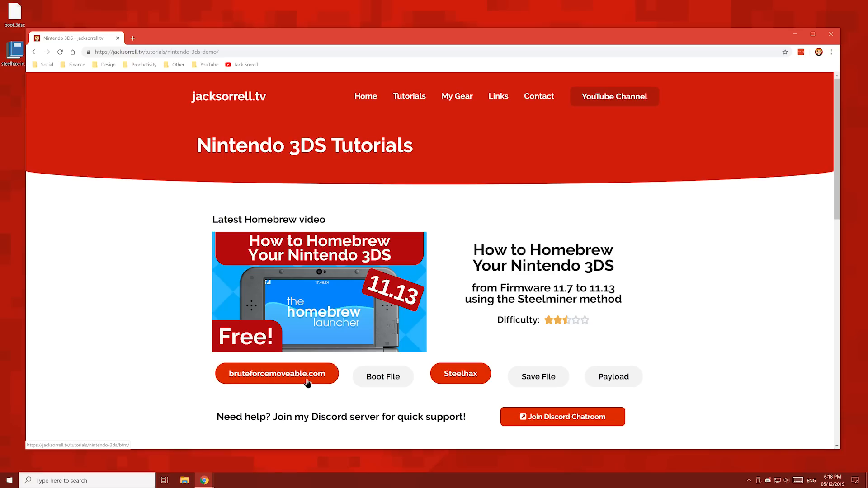
Follow the bruteforcemovable.com link and continue past the movable.sed heads-up page.
left_click(277, 374)
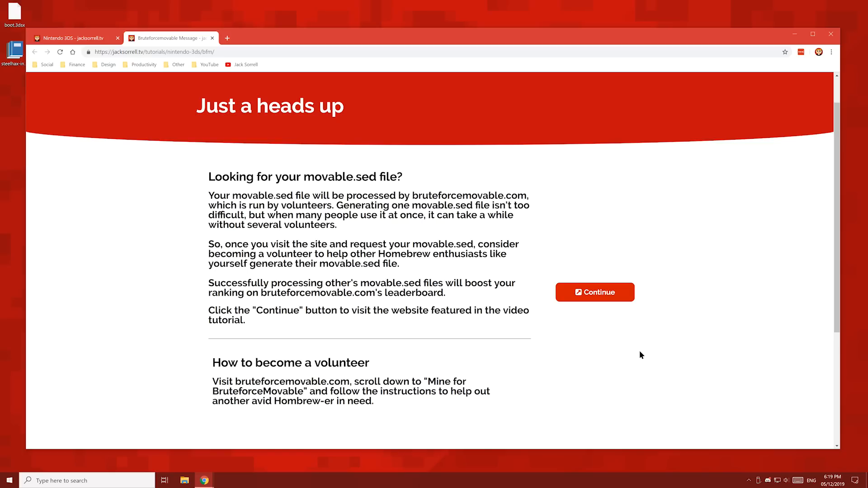
left_click(594, 293)
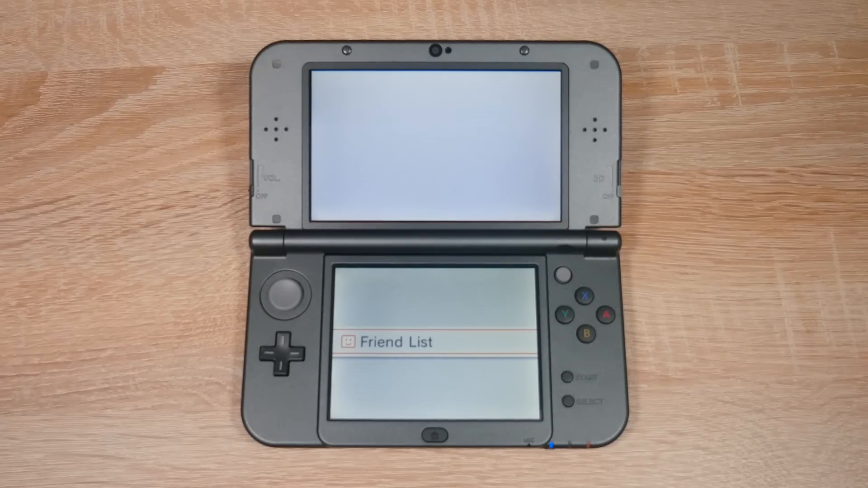
Open the 3DS Friend List to find the console's friend code.
left_click(395, 342)
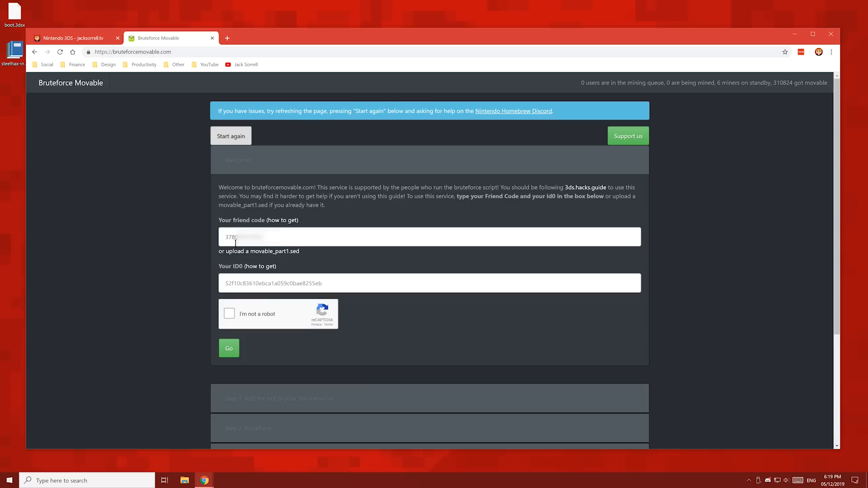
mouse_move(325, 272)
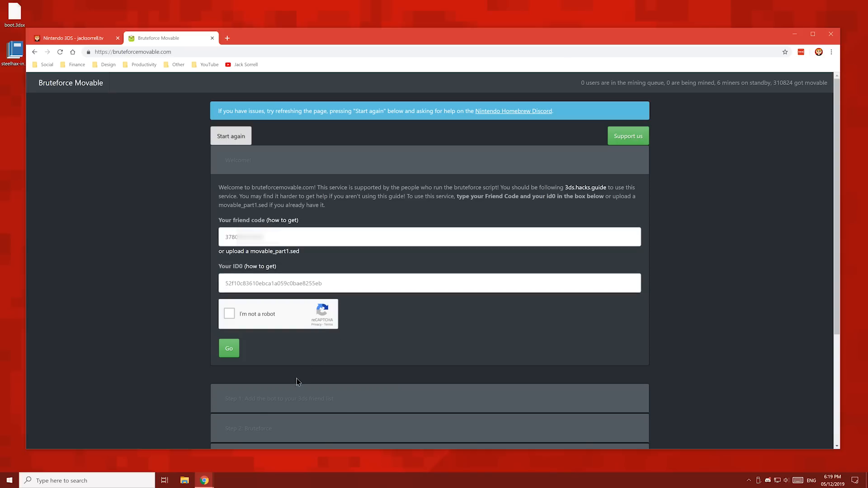
Switch to File Explorer on This PC, showing the 3DS SD card drive.
left_click(184, 480)
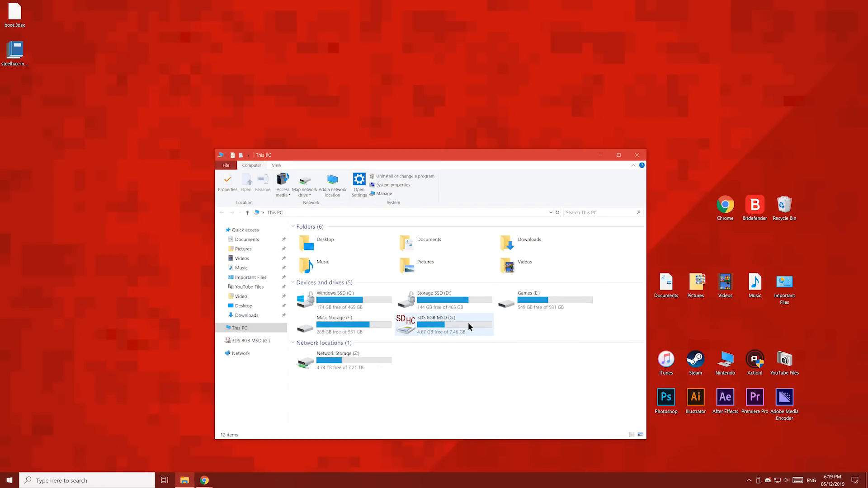
Rename the SD card's 'Nintendo 3DS' folder to 'My Nintendo 3DS' and eject the card.
double_click(443, 325)
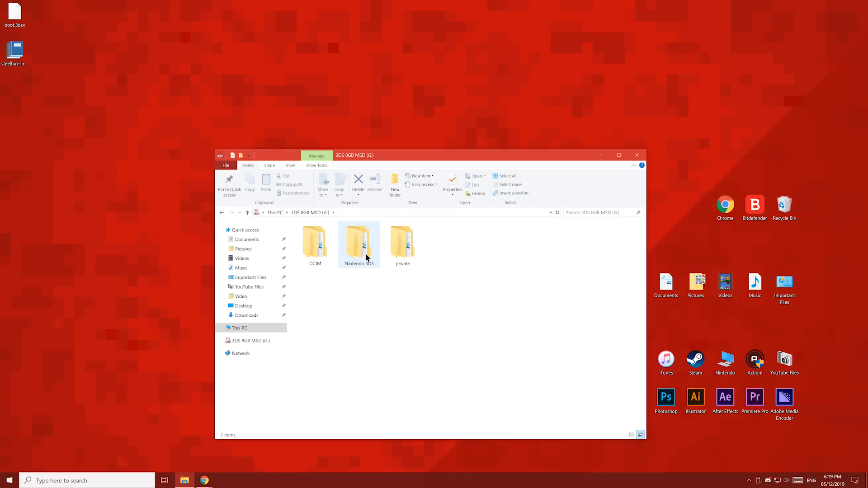
left_click(359, 243)
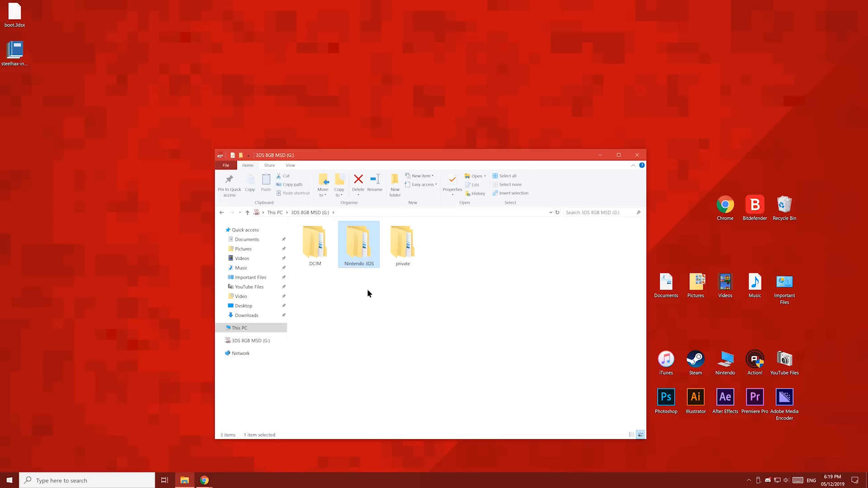
left_click(358, 263)
type("My ")
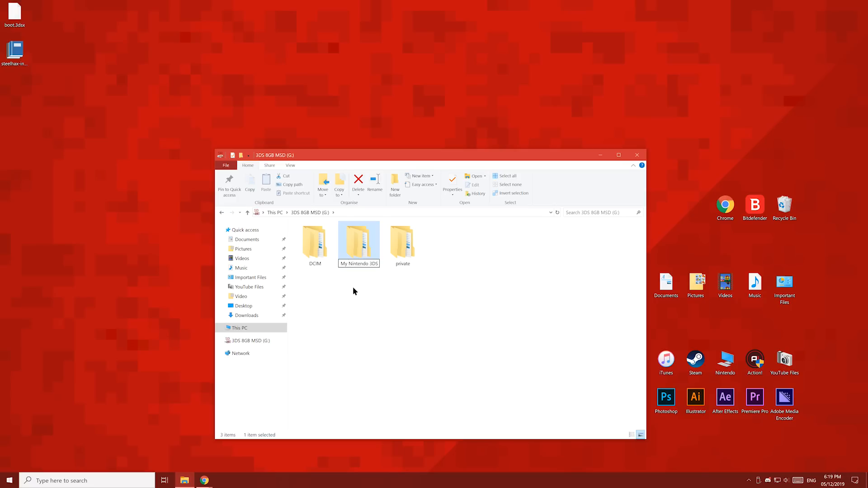
left_click(356, 308)
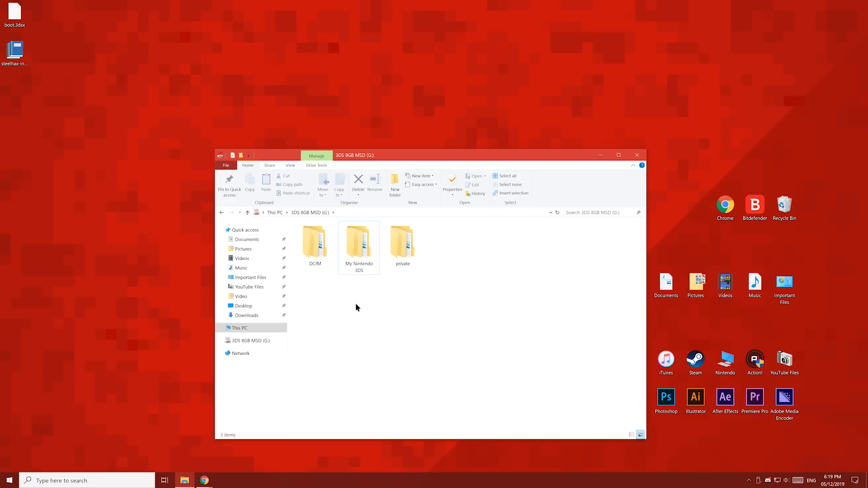
mouse_move(363, 298)
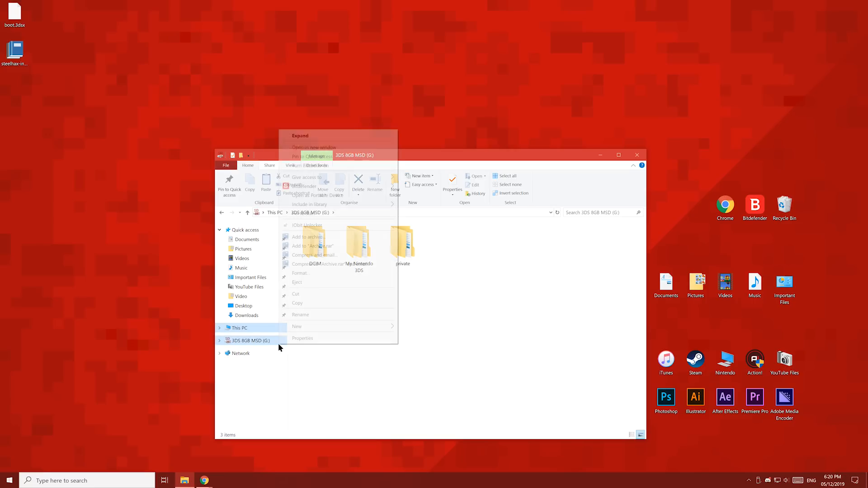
left_click(308, 288)
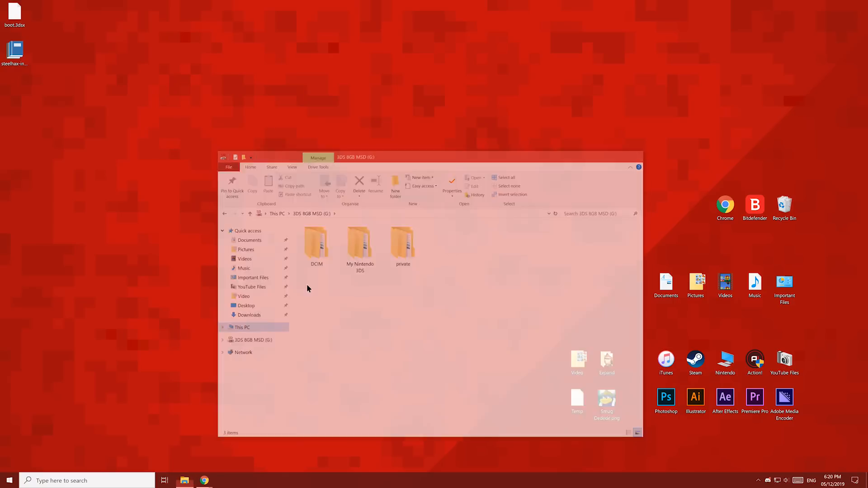